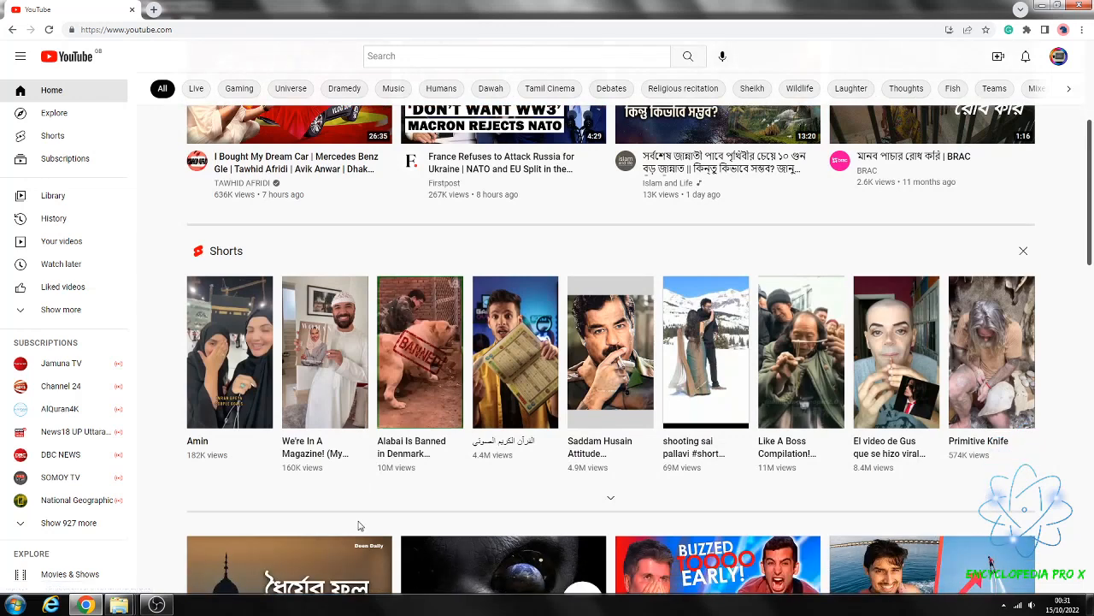
pyautogui.moveTo(369, 512)
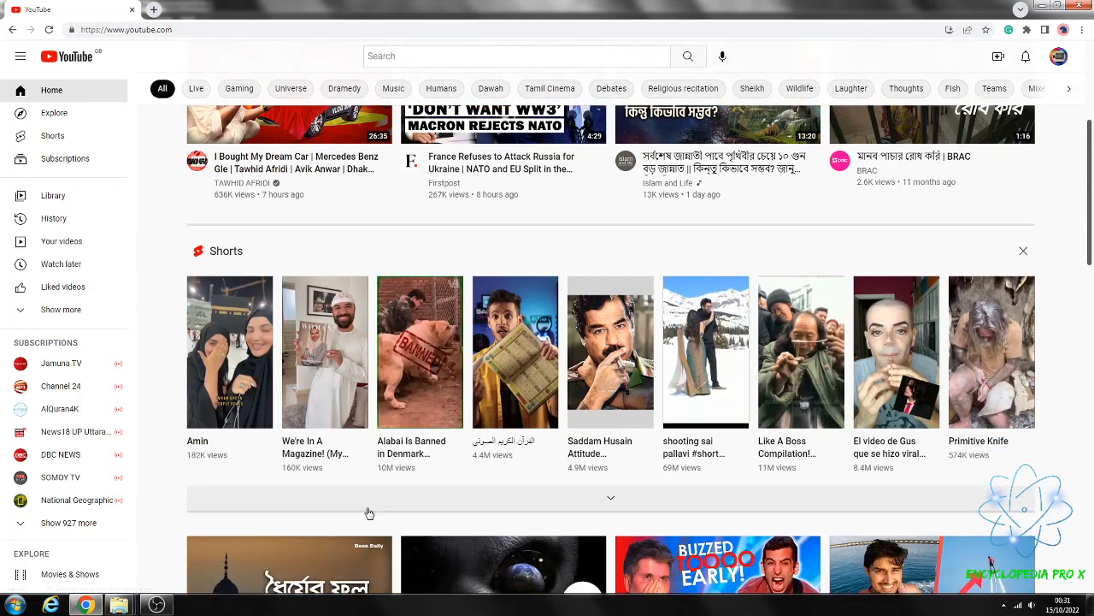
pyautogui.moveTo(360, 516)
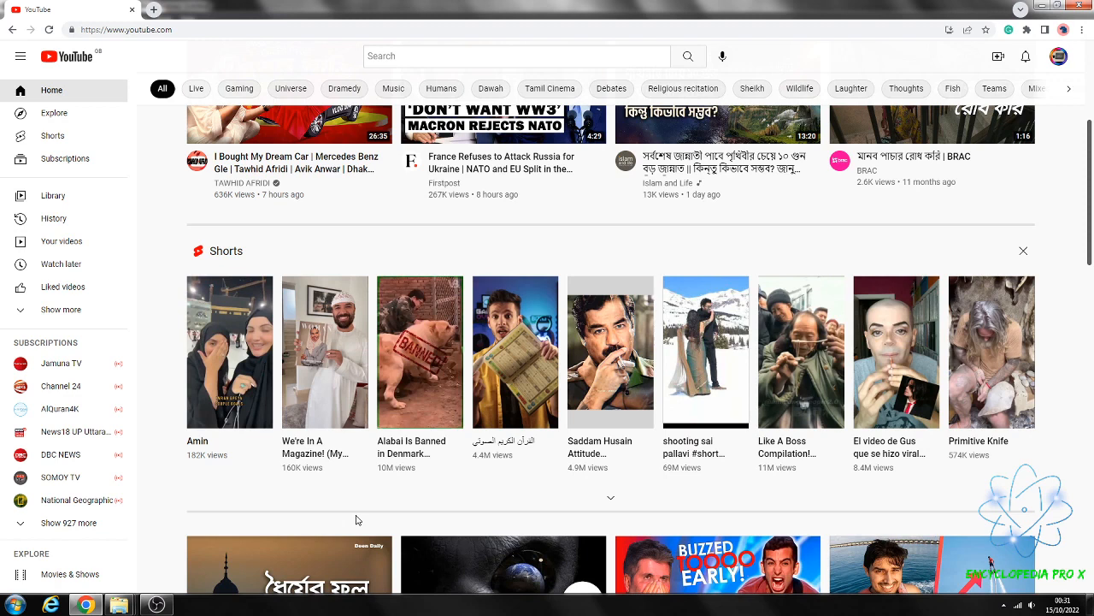
pyautogui.moveTo(449, 537)
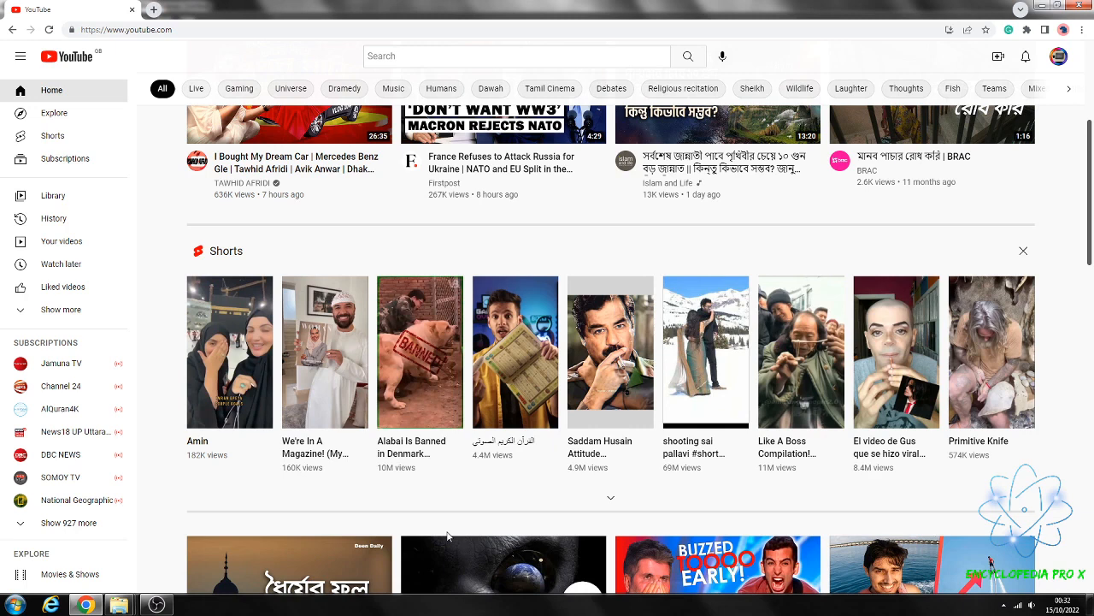
# Scroll the YouTube home feed to find the Macron NATO video above the Shorts shelf
pyautogui.scroll(-3)
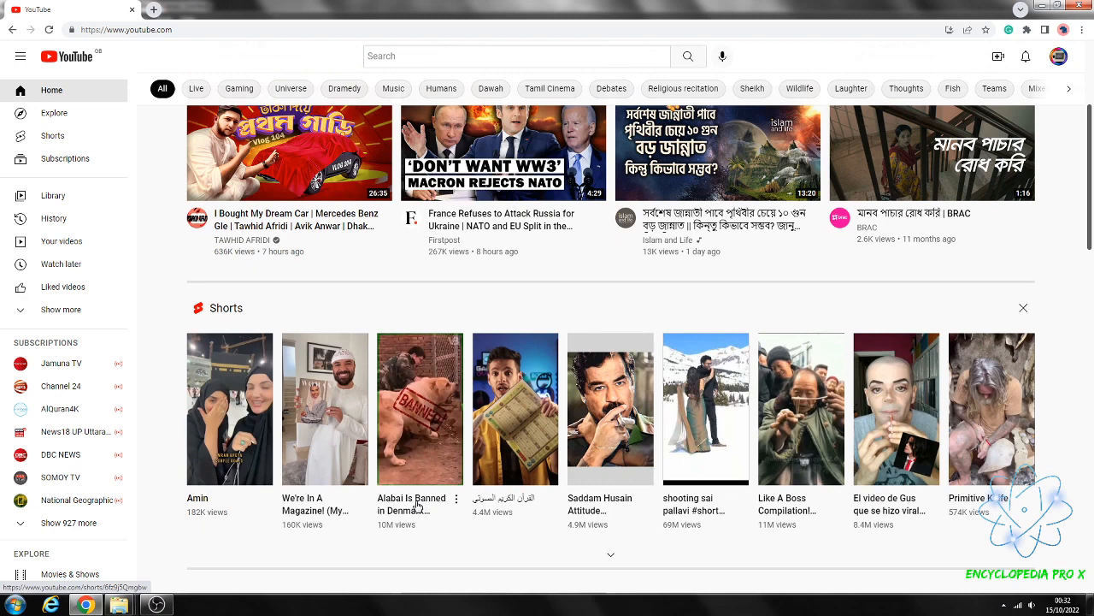
pyautogui.moveTo(418, 504)
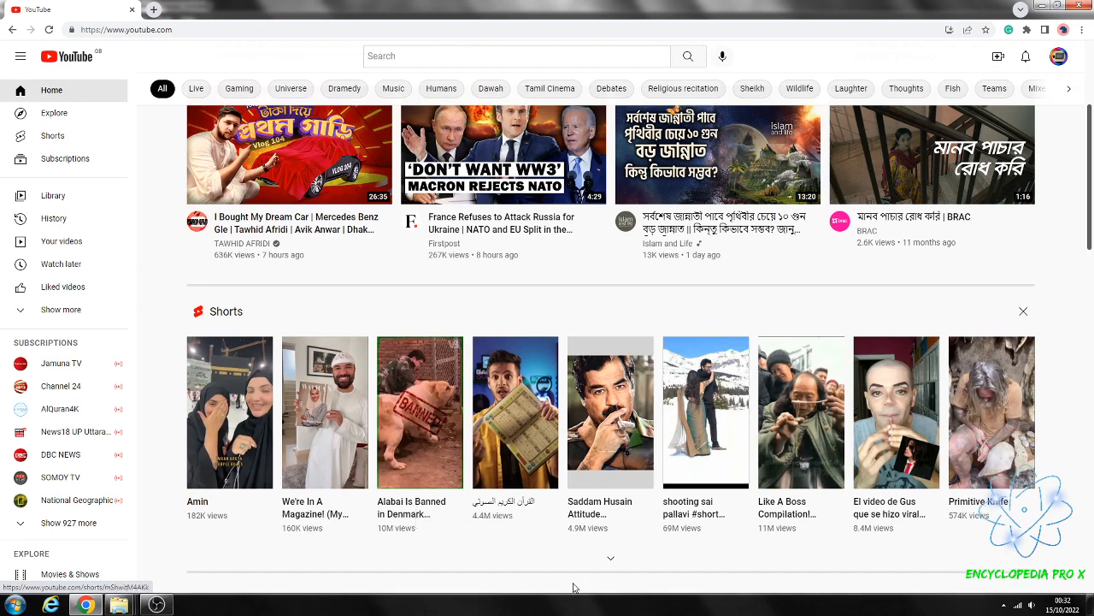
pyautogui.scroll(3)
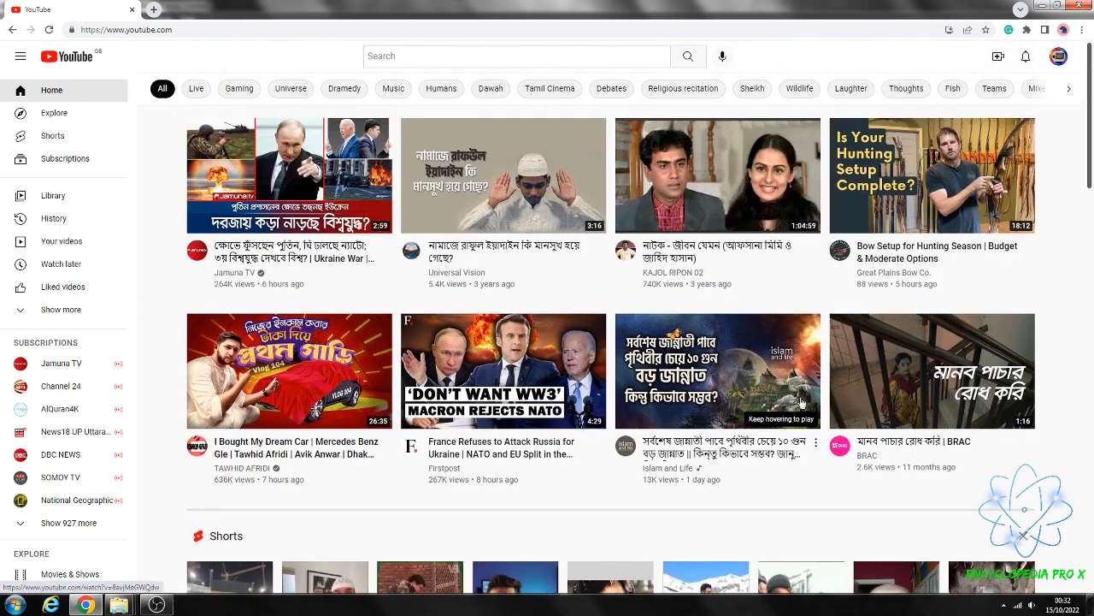
pyautogui.scroll(-3)
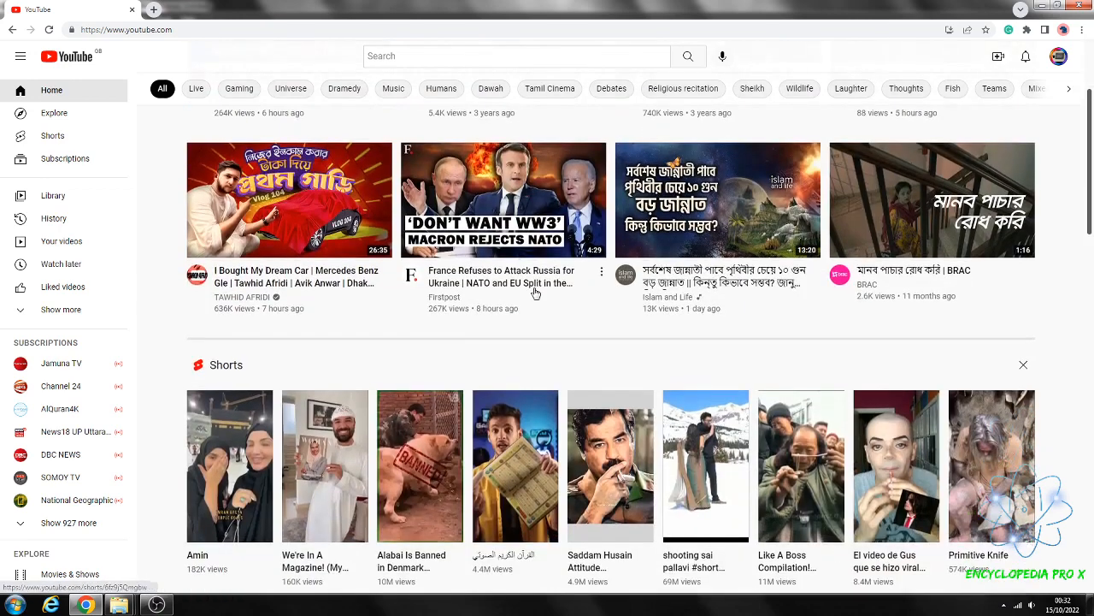
pyautogui.moveTo(504, 200)
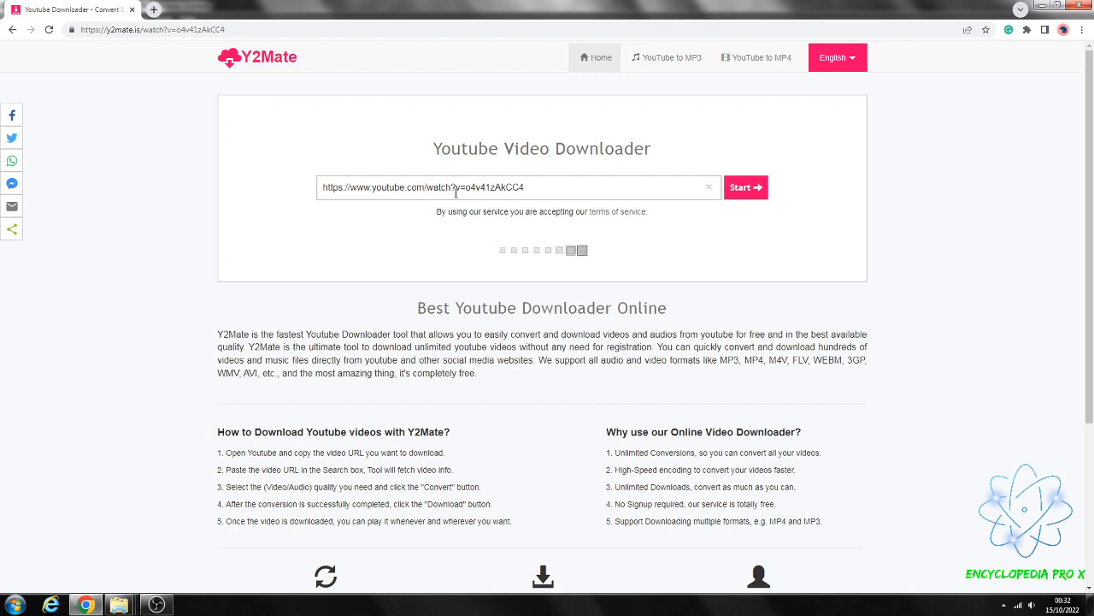
# Fetch the NATO video's formats, dismiss the colour scheme popup, and show MP3 audio options
pyautogui.click(745, 187)
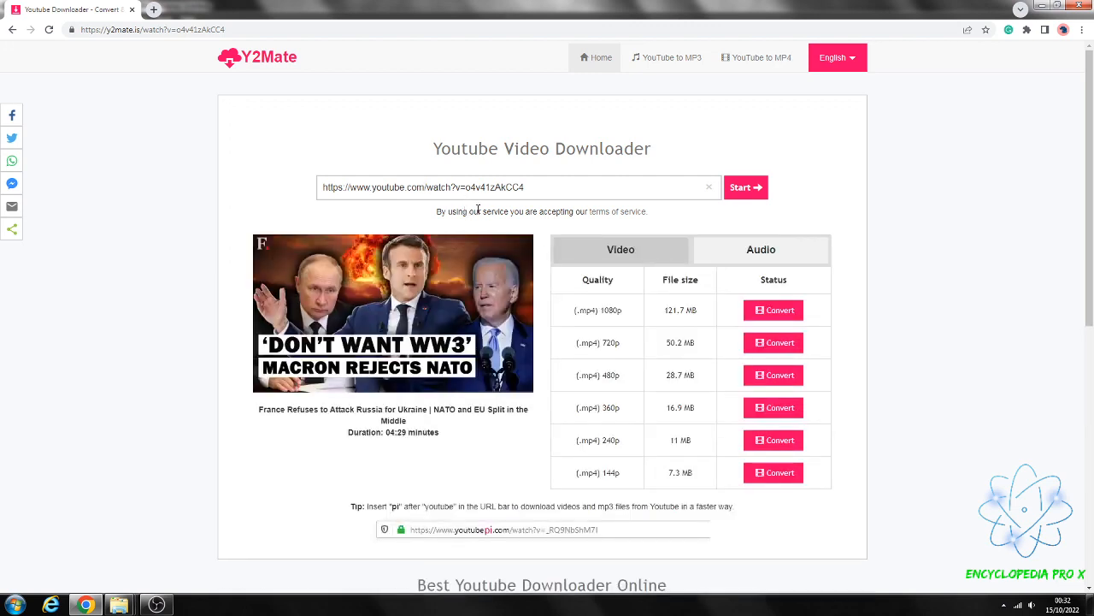
pyautogui.moveTo(620, 271)
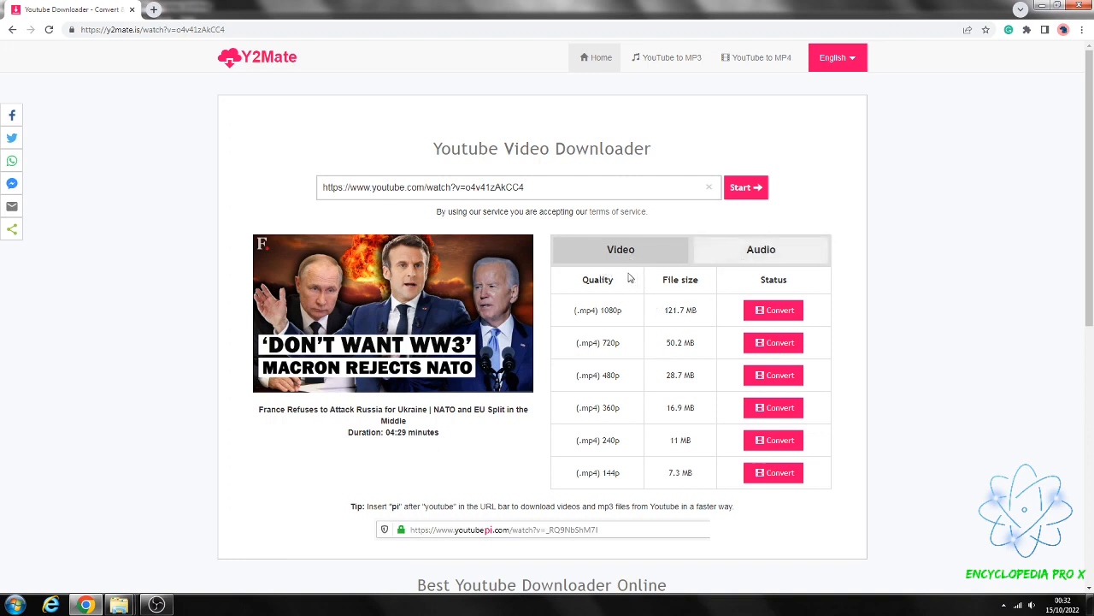
pyautogui.moveTo(618, 471)
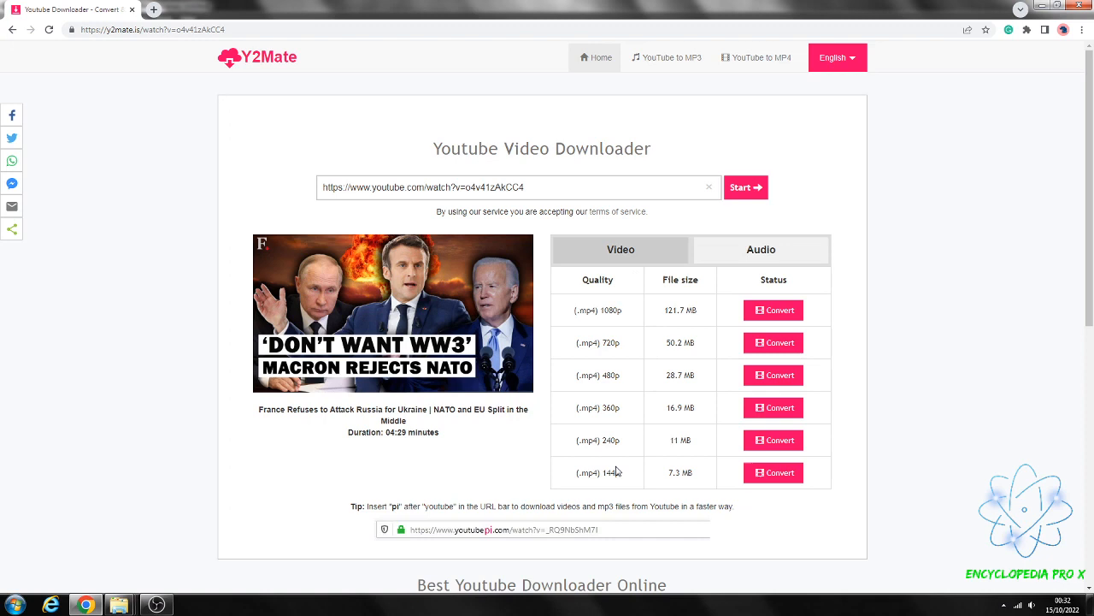
pyautogui.moveTo(605, 320)
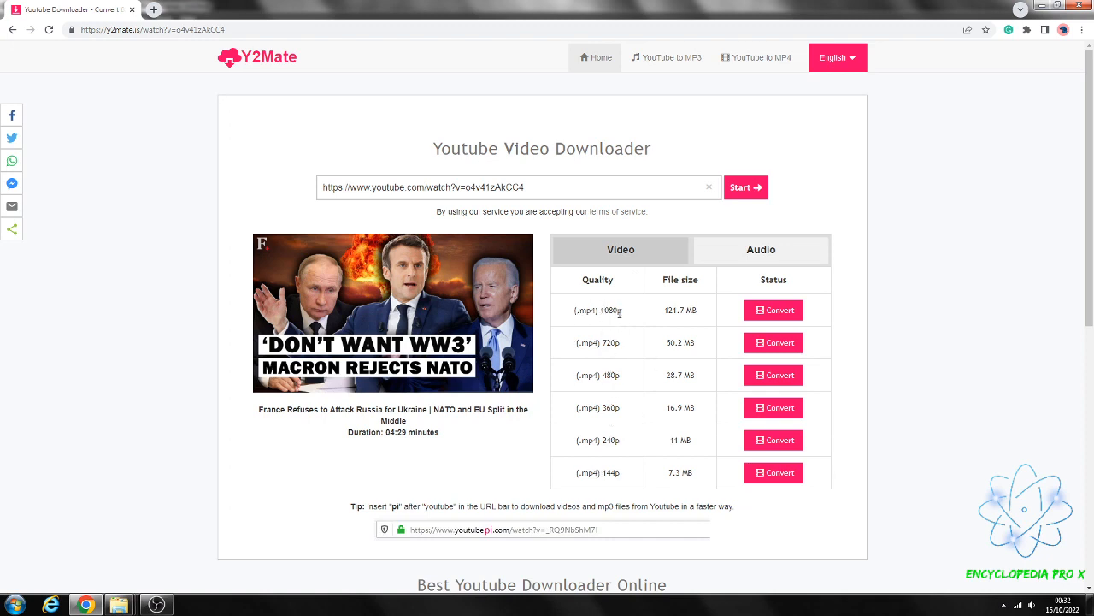
pyautogui.moveTo(631, 317)
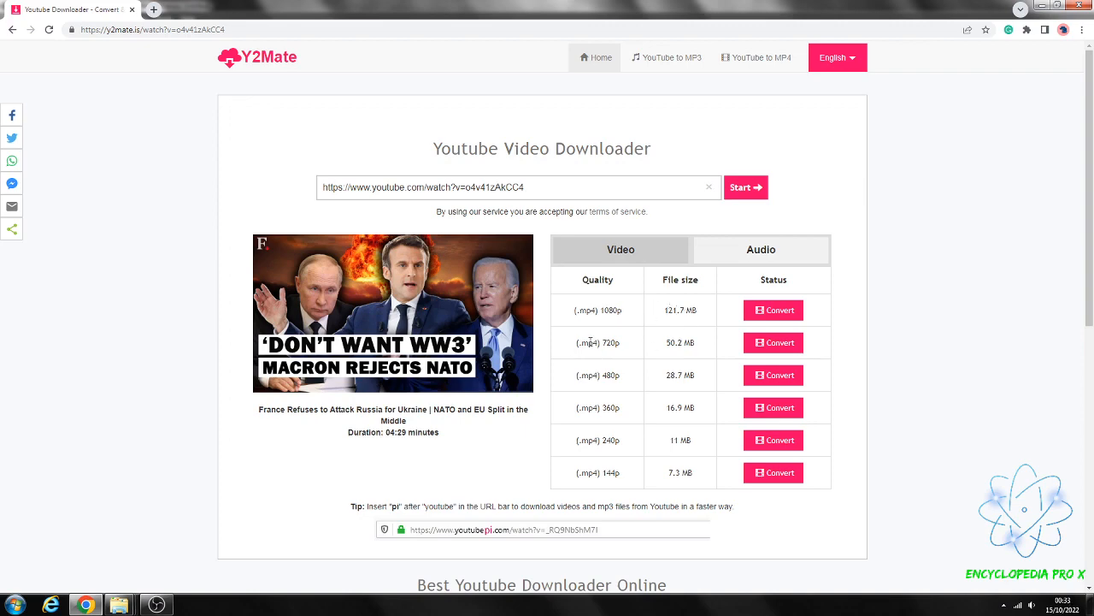
pyautogui.moveTo(671, 365)
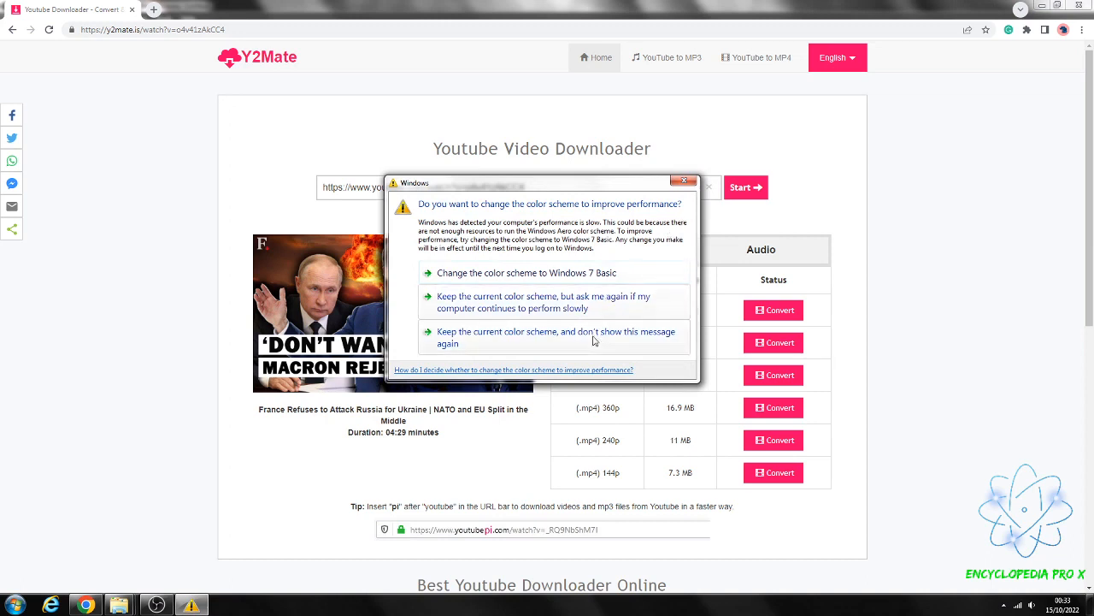
pyautogui.click(685, 181)
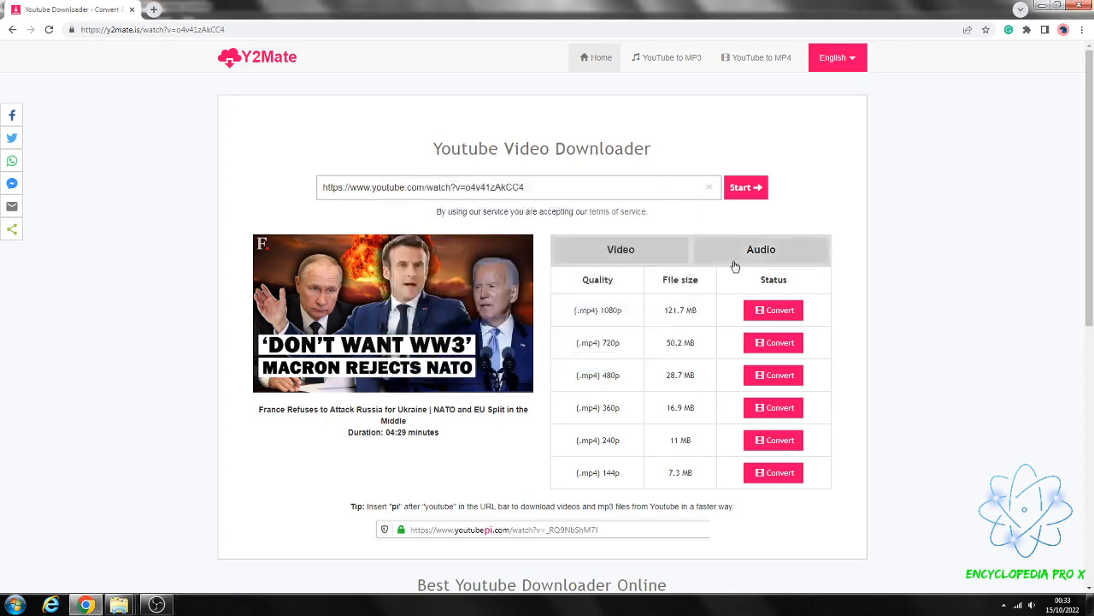
pyautogui.click(760, 249)
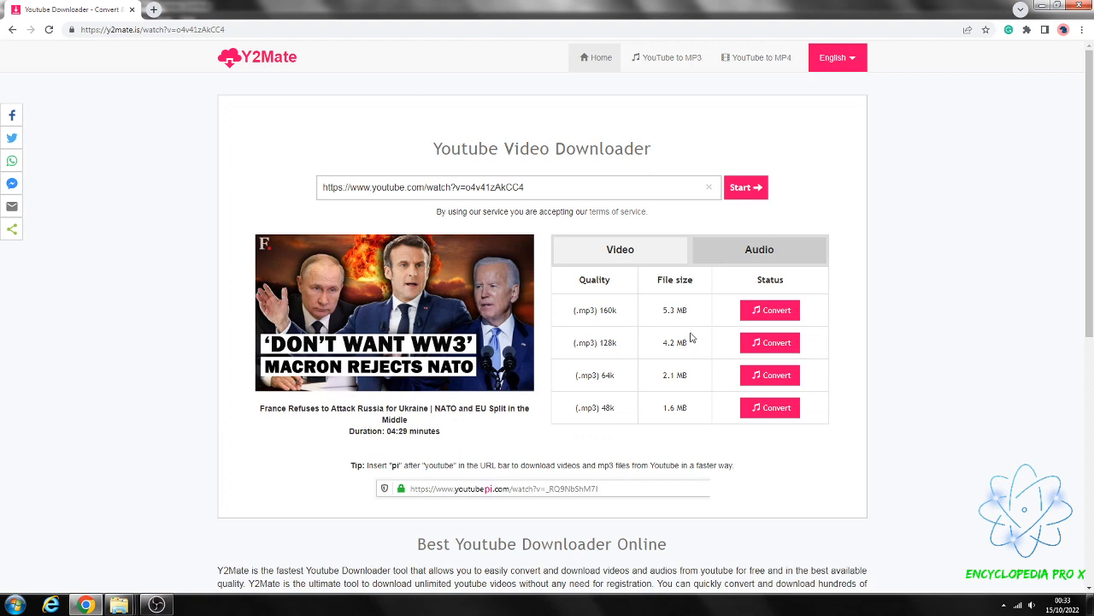
pyautogui.moveTo(690, 334)
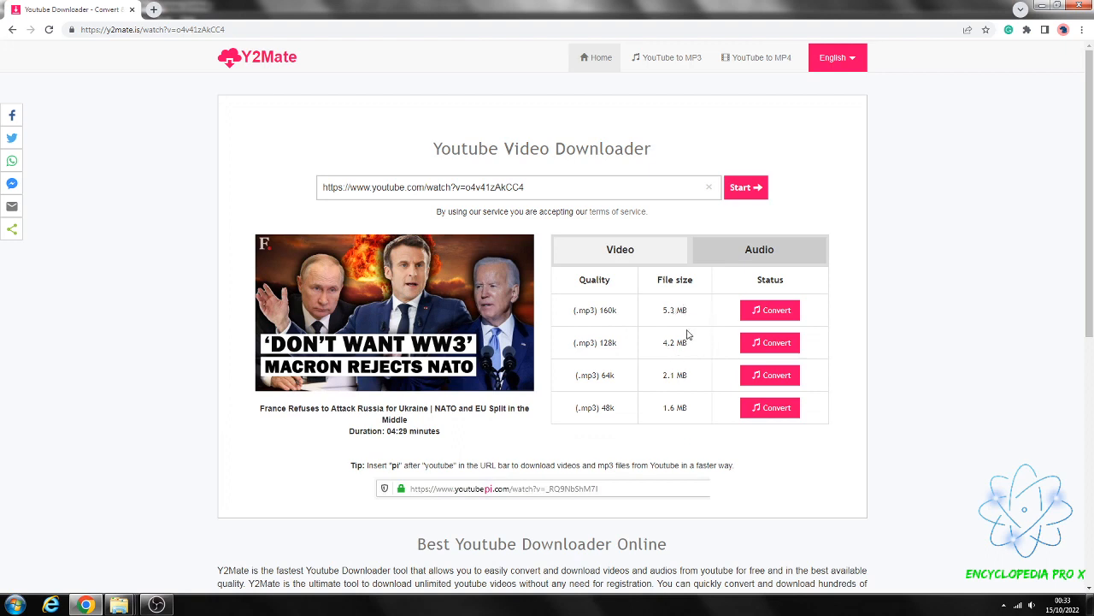
# Convert and download the 480p MP4 of the NATO video, then close the ad tab
pyautogui.click(619, 249)
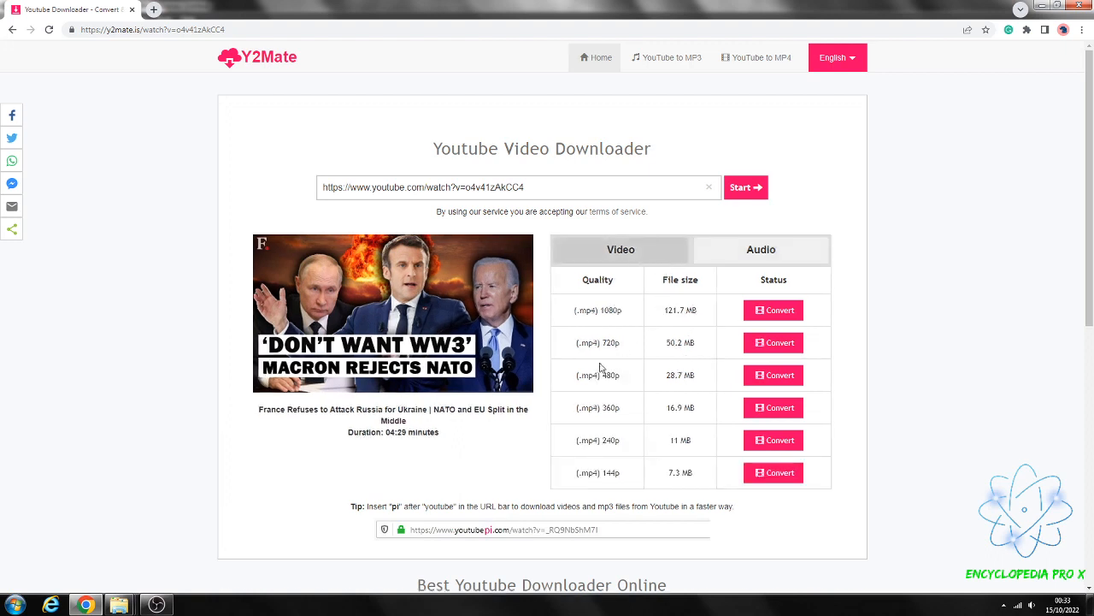
pyautogui.moveTo(773, 375)
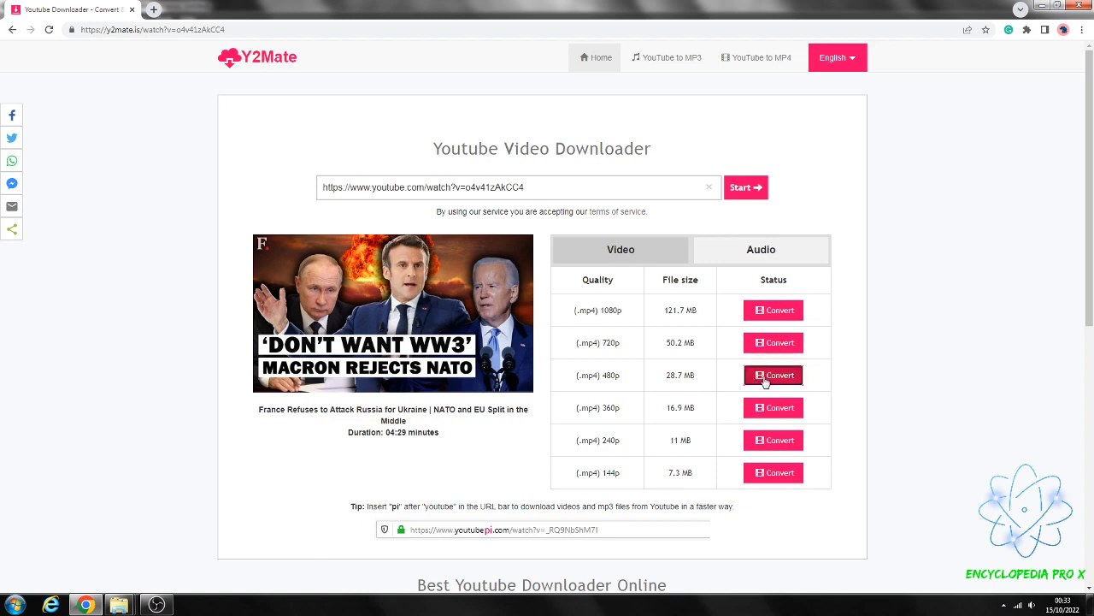
pyautogui.click(773, 375)
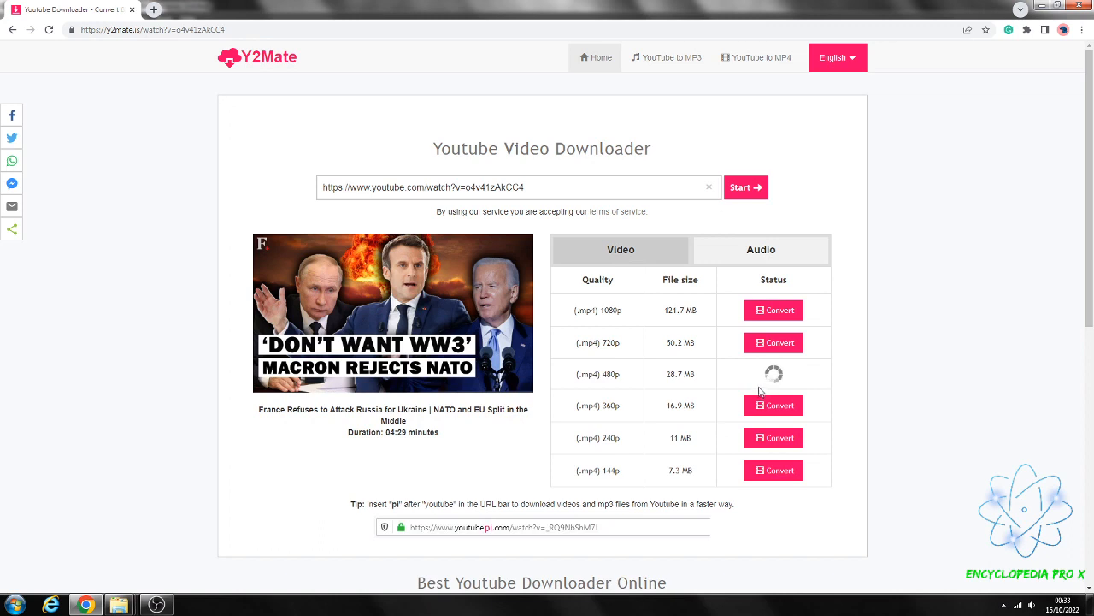
pyautogui.click(773, 374)
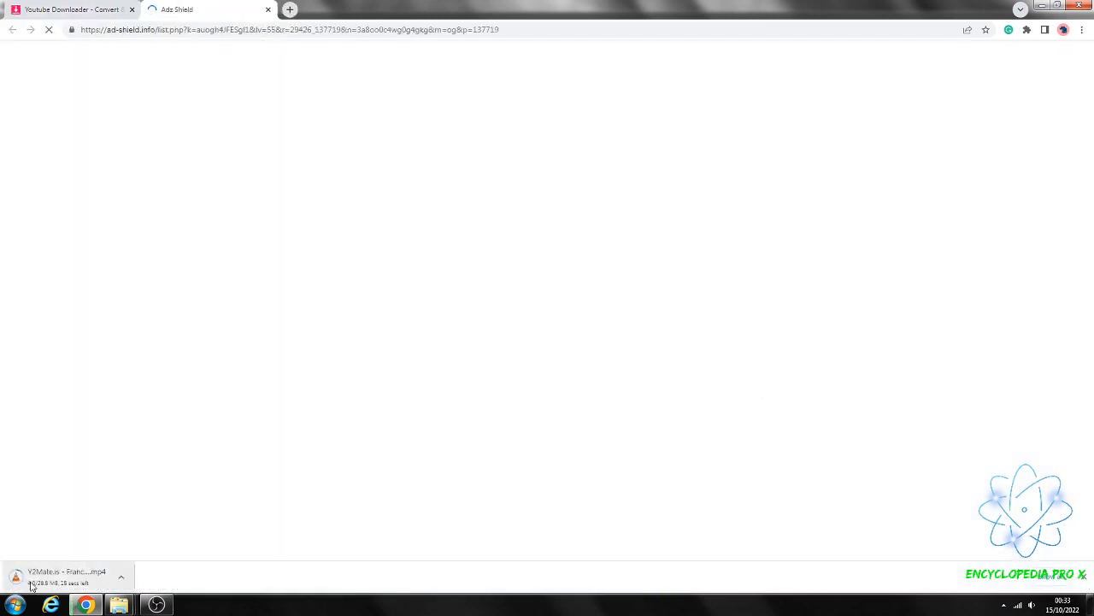
pyautogui.click(73, 9)
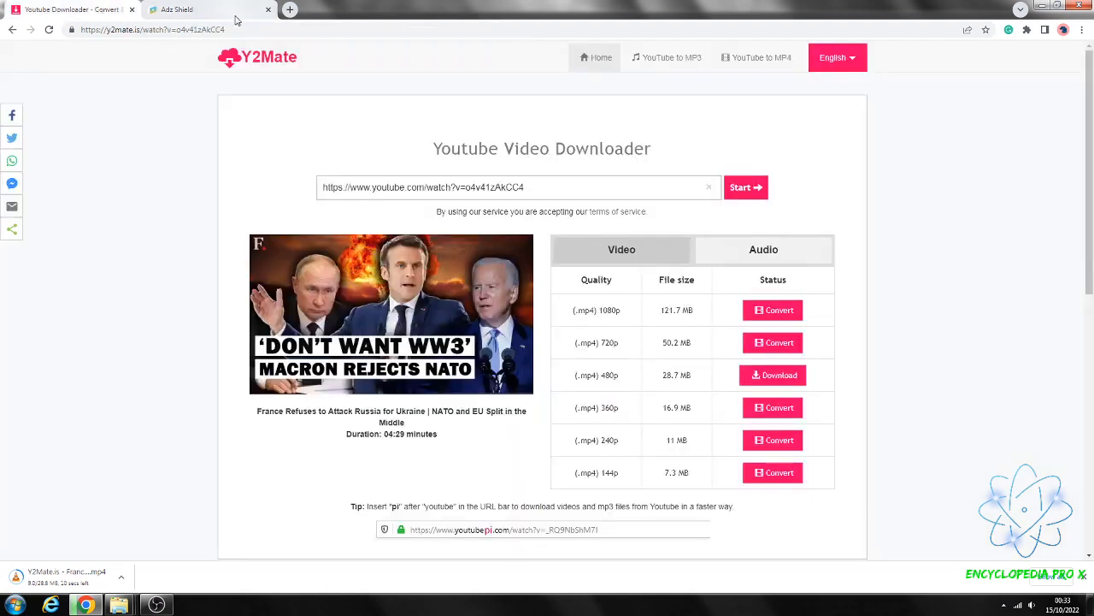
# Close the ad page and convert the 128k MP3 audio version
pyautogui.click(269, 9)
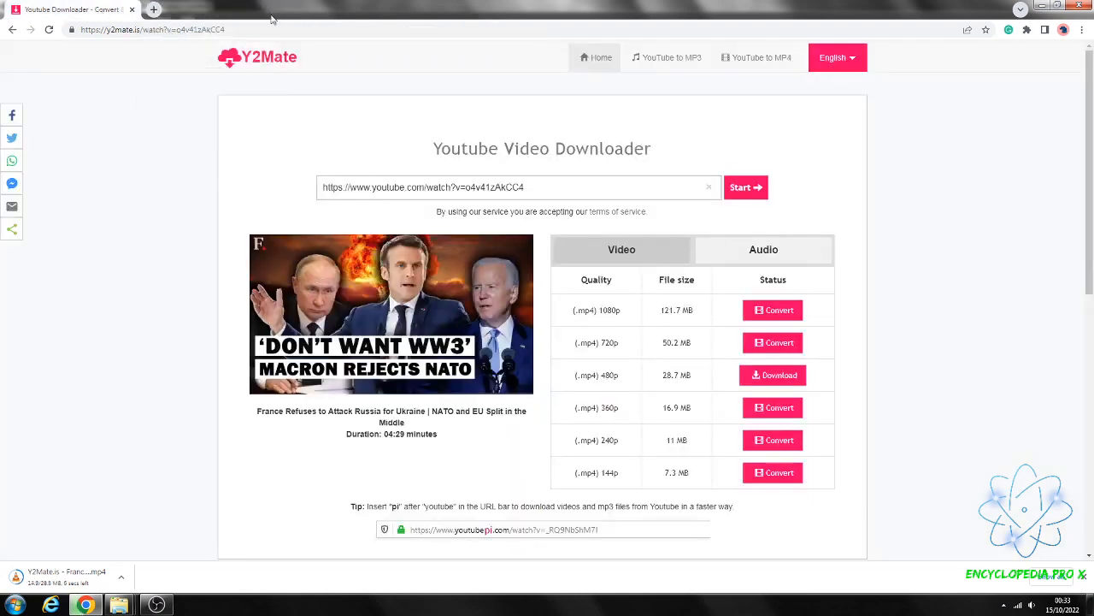
pyautogui.click(759, 249)
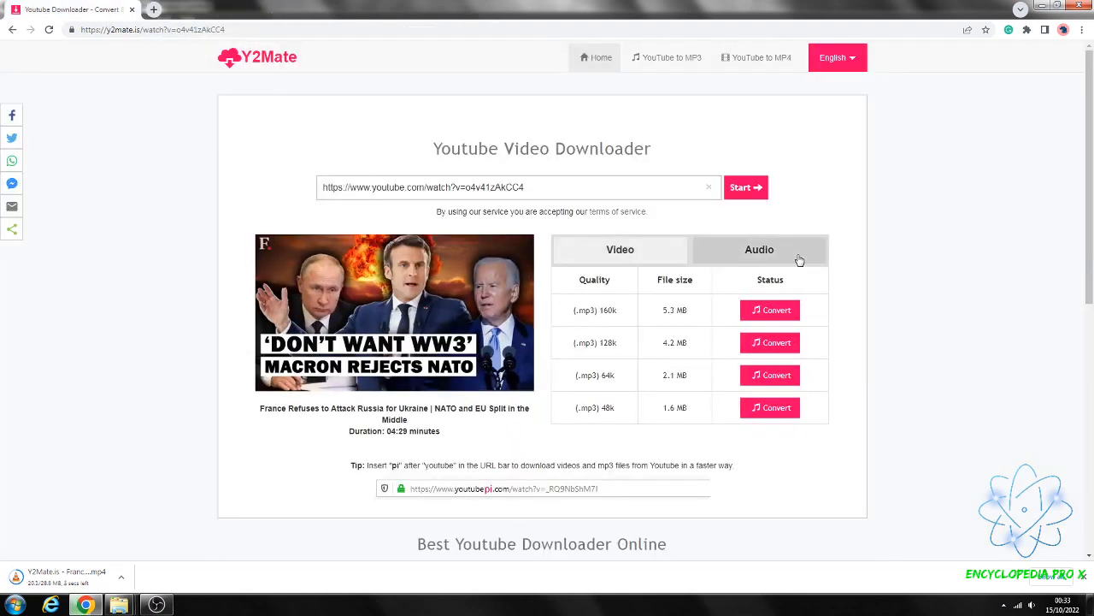
pyautogui.moveTo(742, 355)
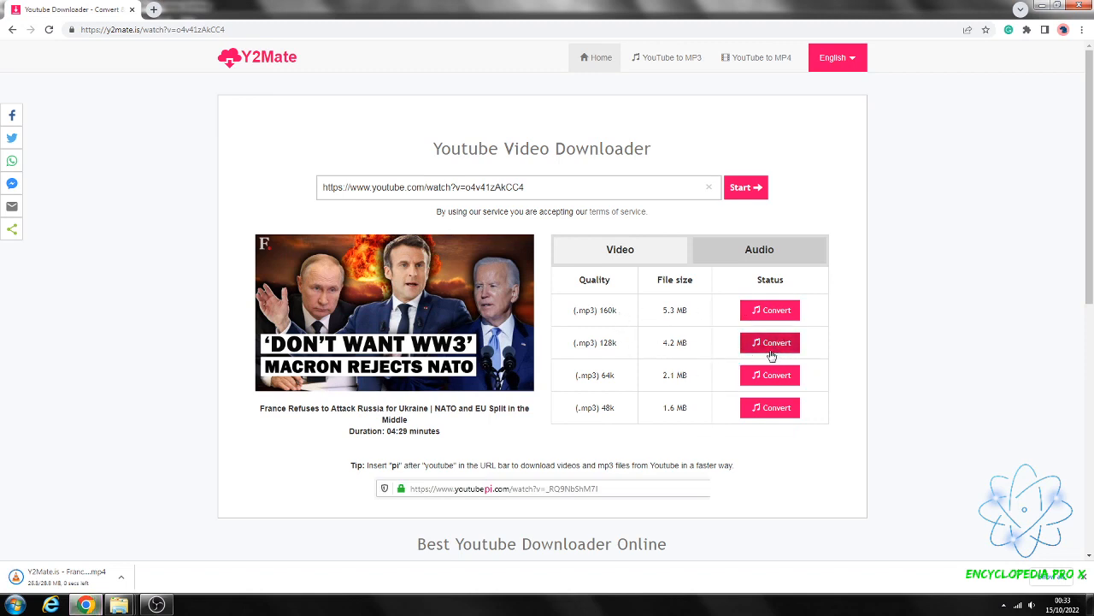
pyautogui.click(769, 342)
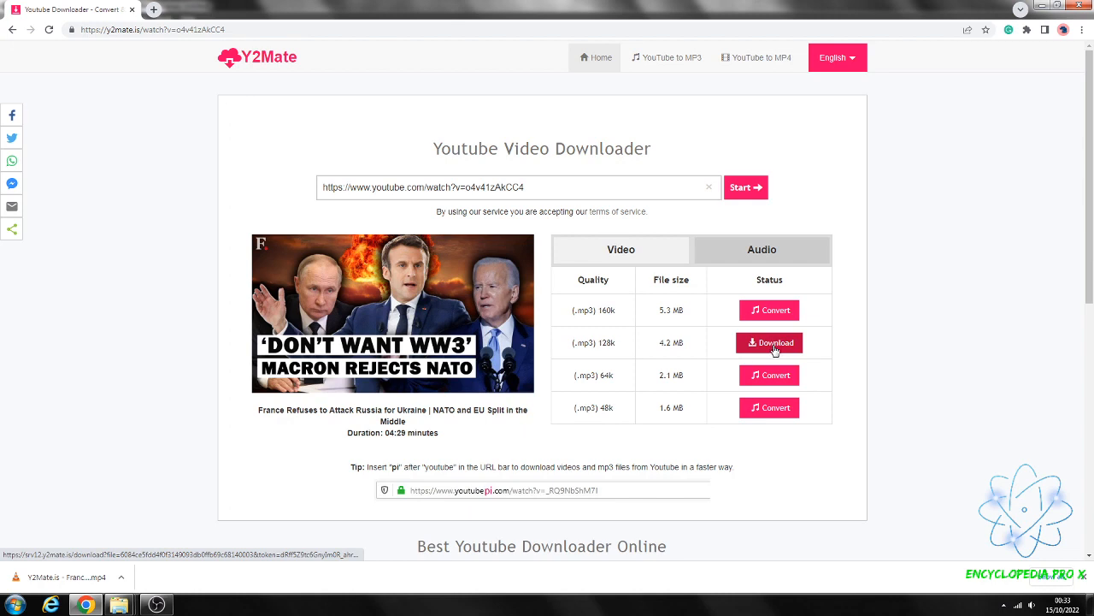
# Download the 128k MP3 and show it in its Downloads folder
pyautogui.click(768, 342)
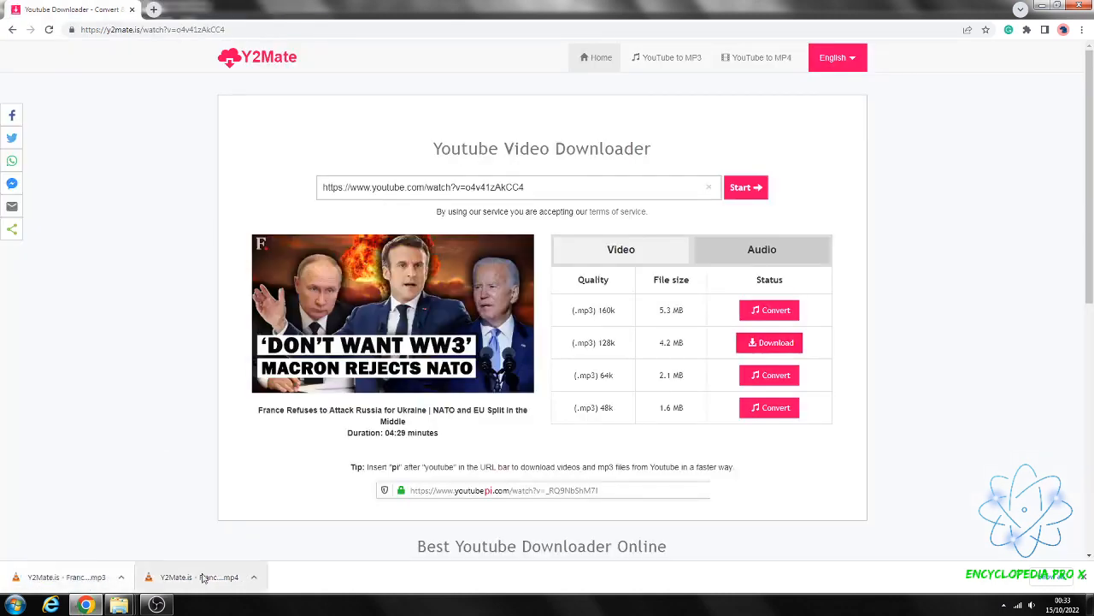
pyautogui.click(123, 576)
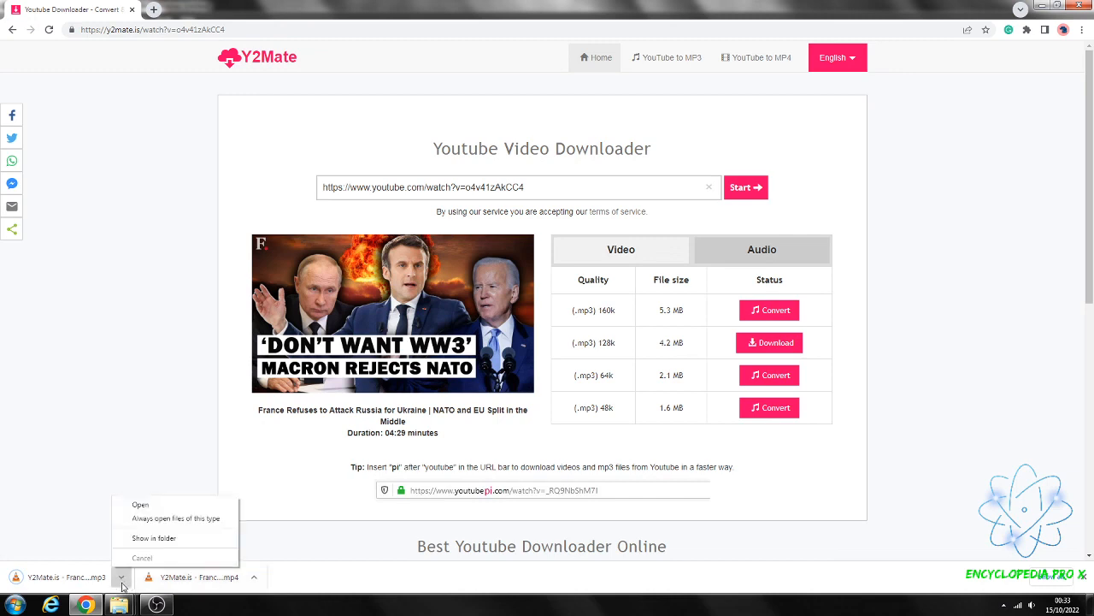
pyautogui.click(153, 537)
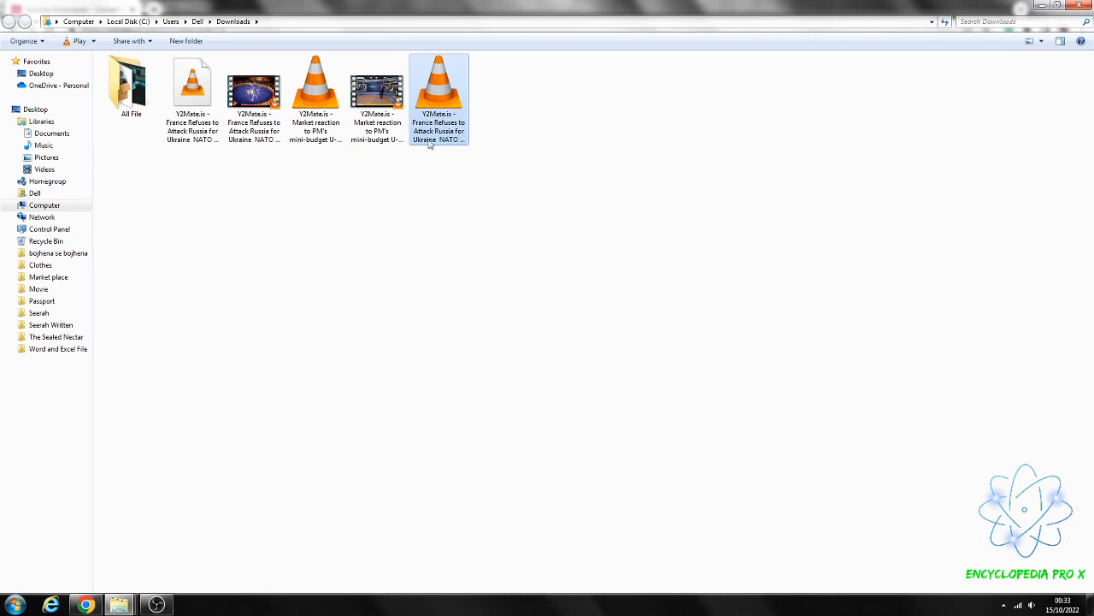
# Open the downloaded market reaction file in Downloads, then return to the Y2Mate page
pyautogui.click(376, 90)
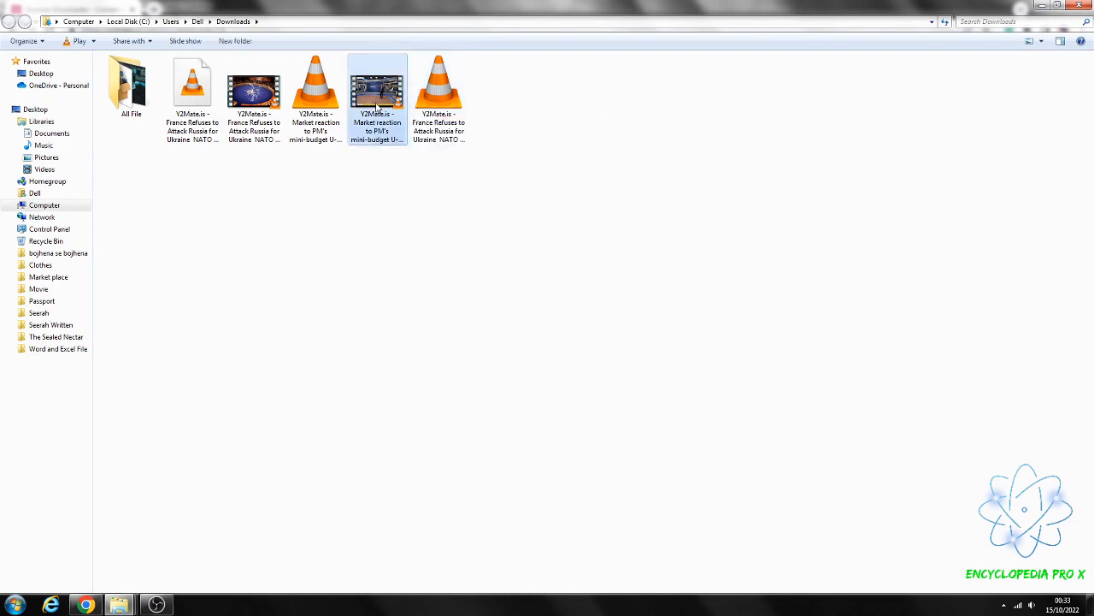
pyautogui.doubleClick(377, 88)
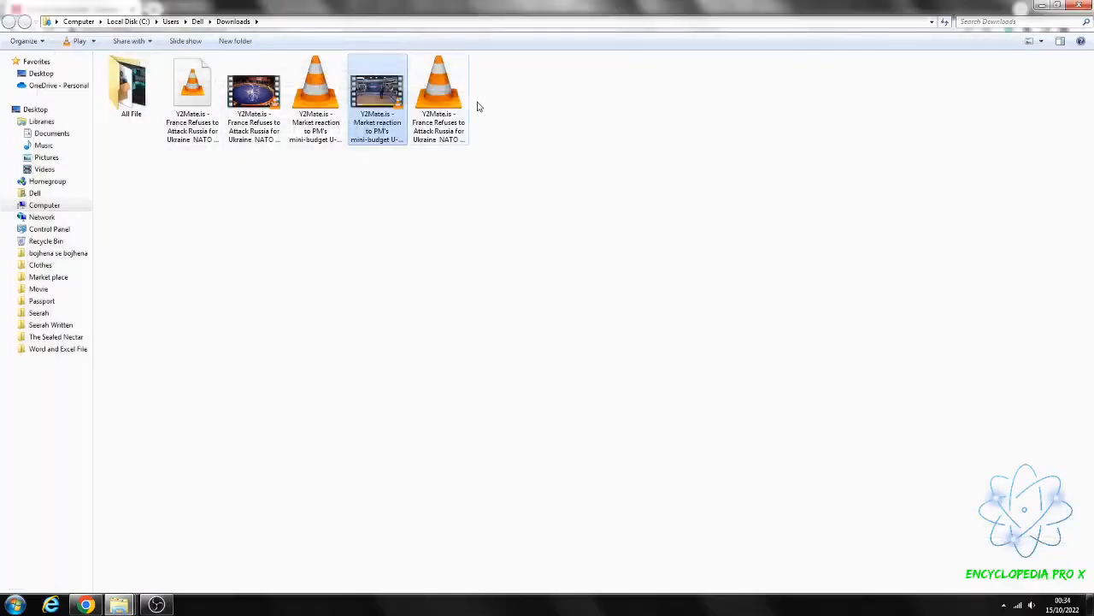
pyautogui.click(439, 85)
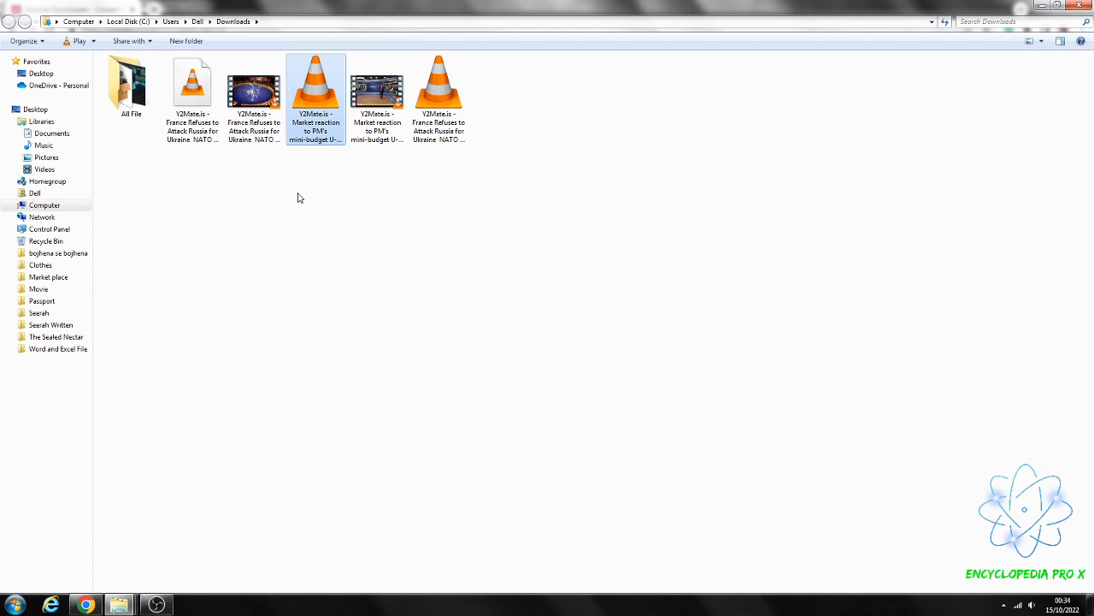
pyautogui.moveTo(342, 102)
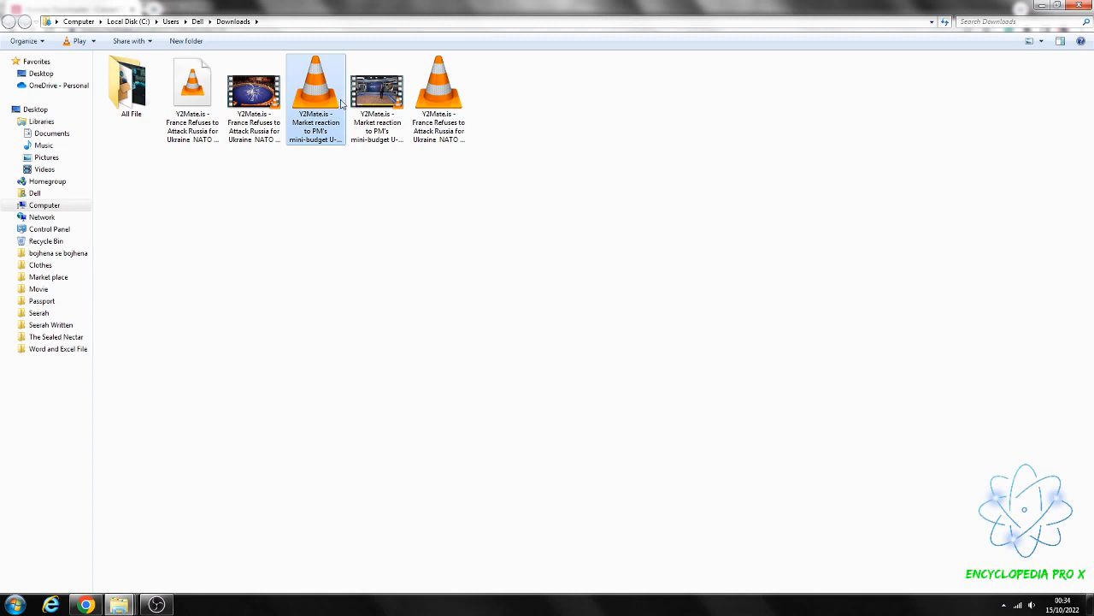
pyautogui.moveTo(317, 90)
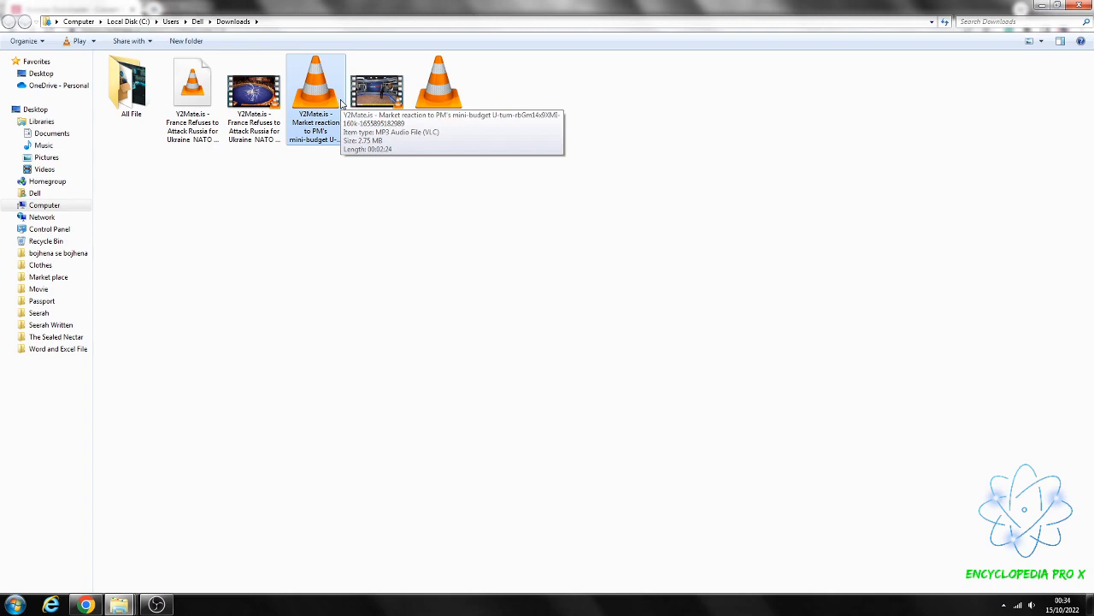
pyautogui.click(85, 604)
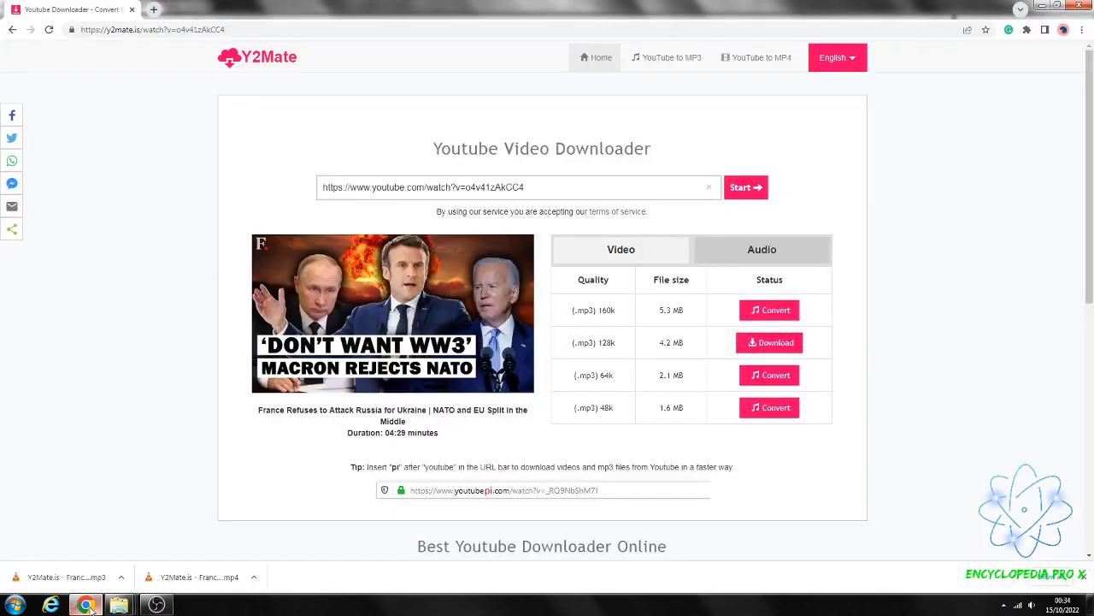